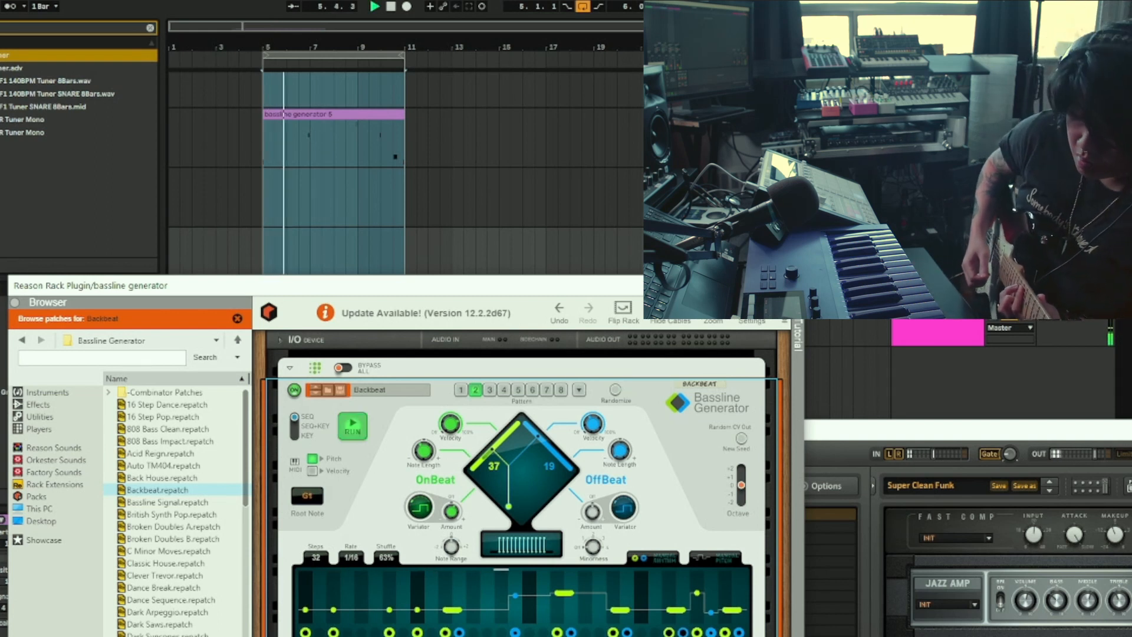
Close the Reason Rack Plugin window to reveal the gtr track's Tuner and Guitar Rig 5
click(398, 6)
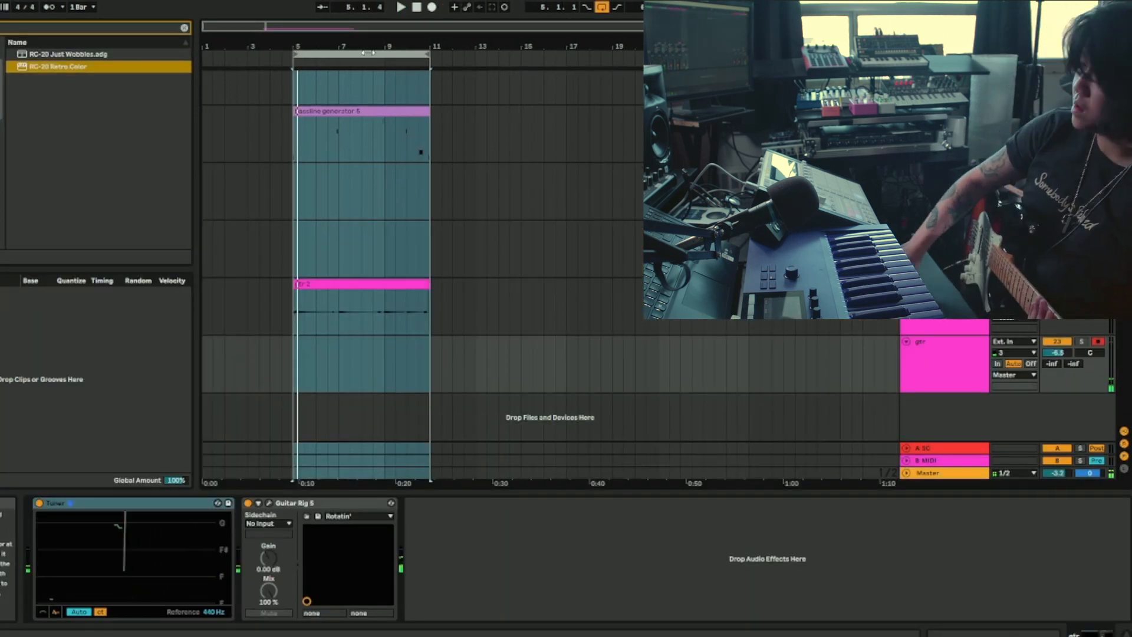
click(400, 7)
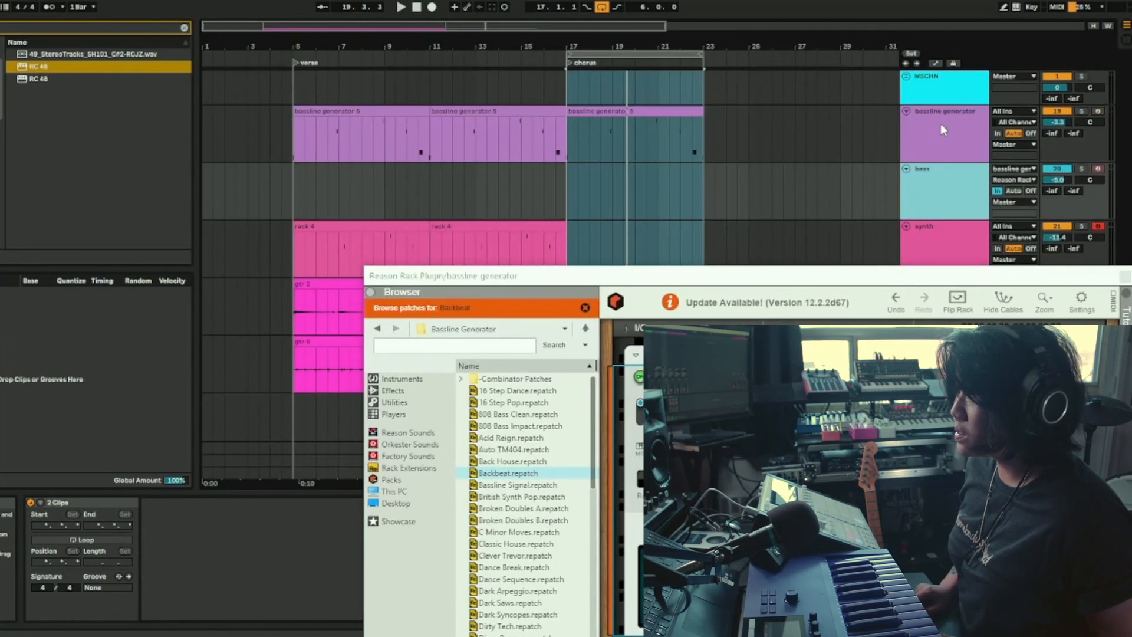
Open the Reason Rack Plugin window on the bassline generator track
click(506, 472)
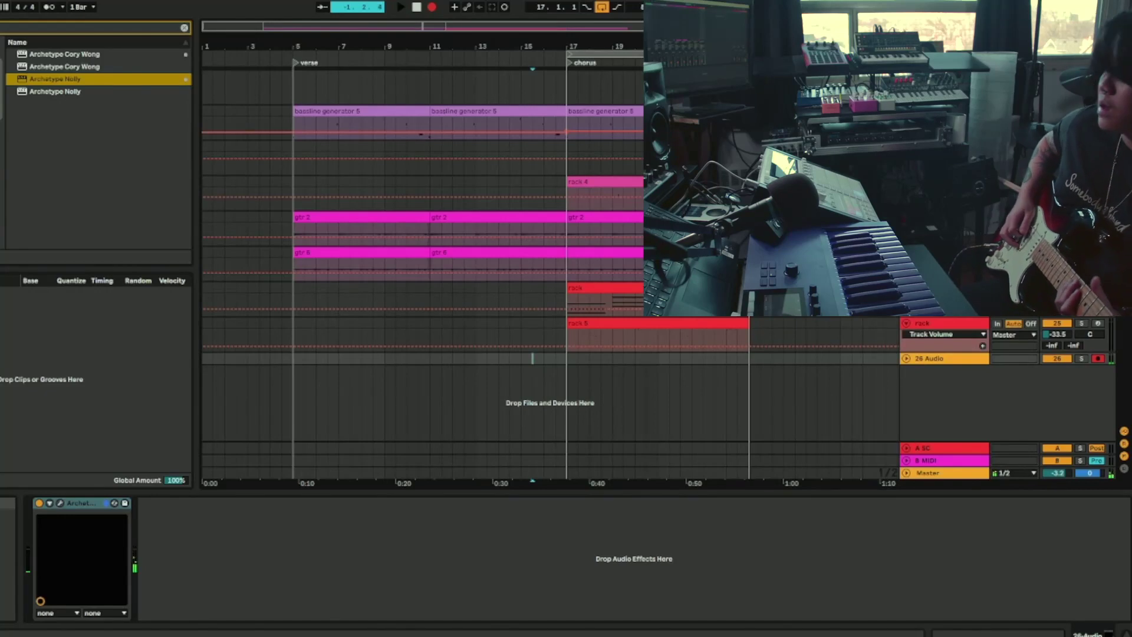
Start recording a new audio take on the armed 26 Audio track before the chorus
click(400, 7)
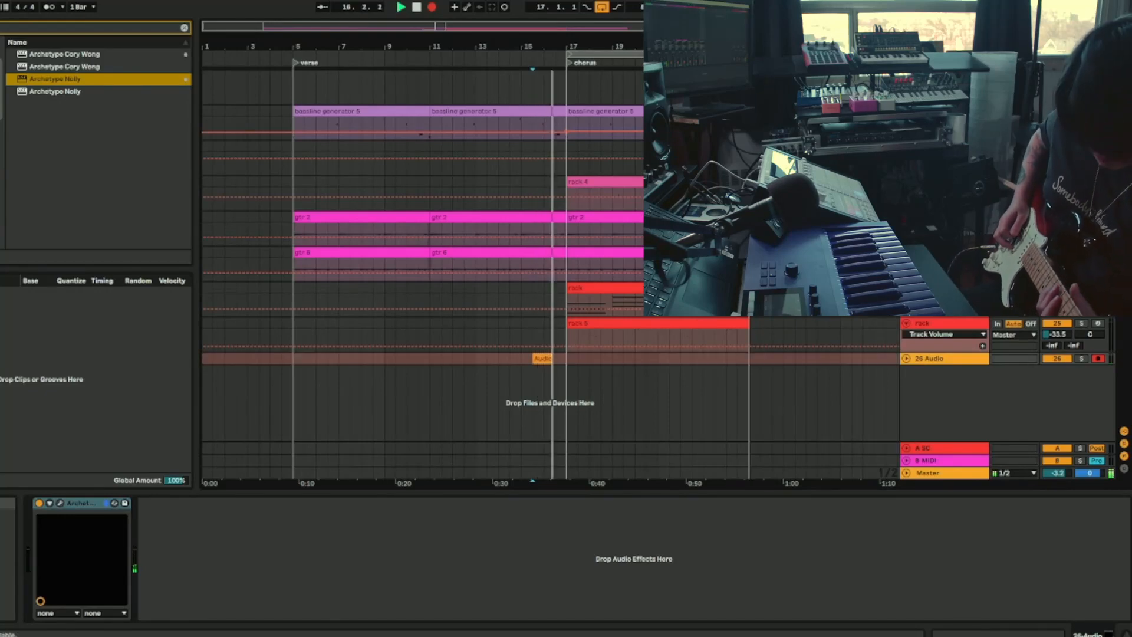